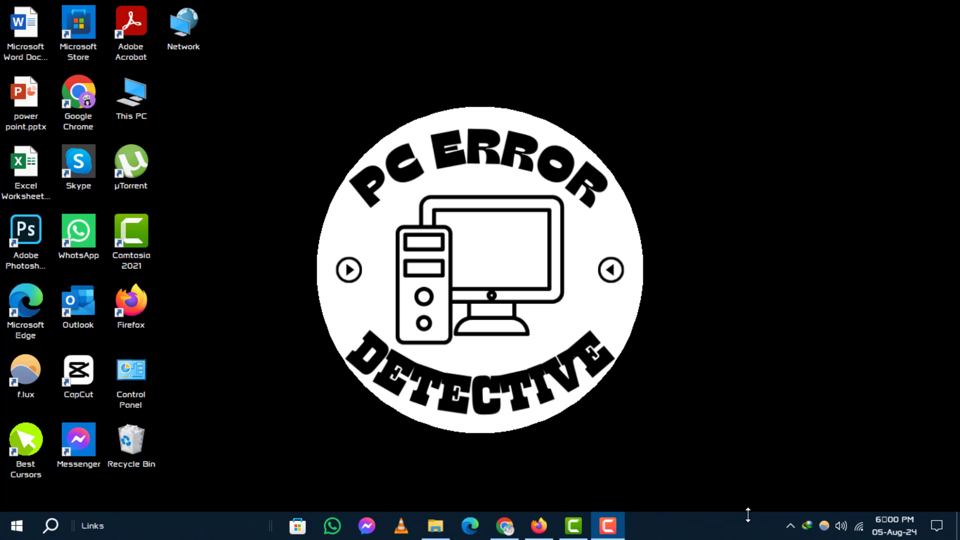
mouse_move(811, 423)
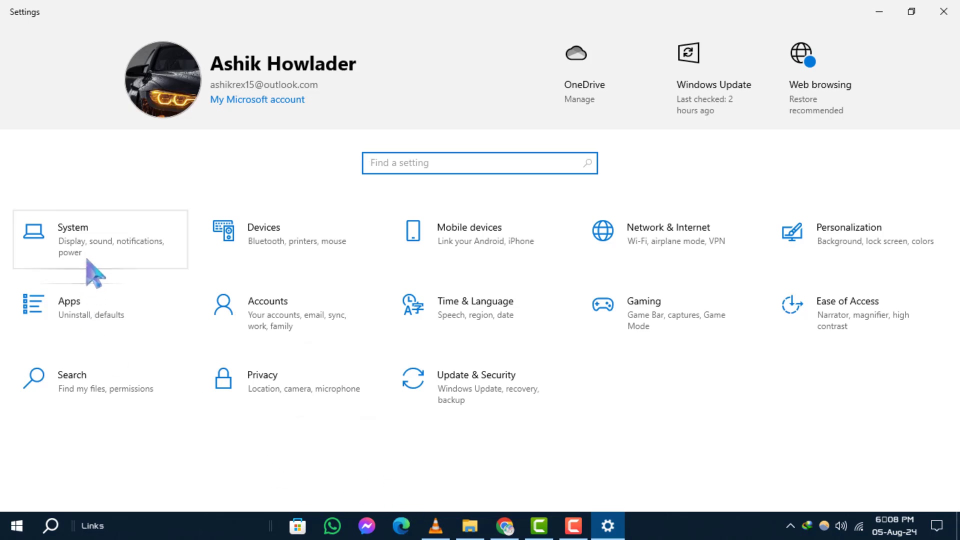
mouse_move(97, 284)
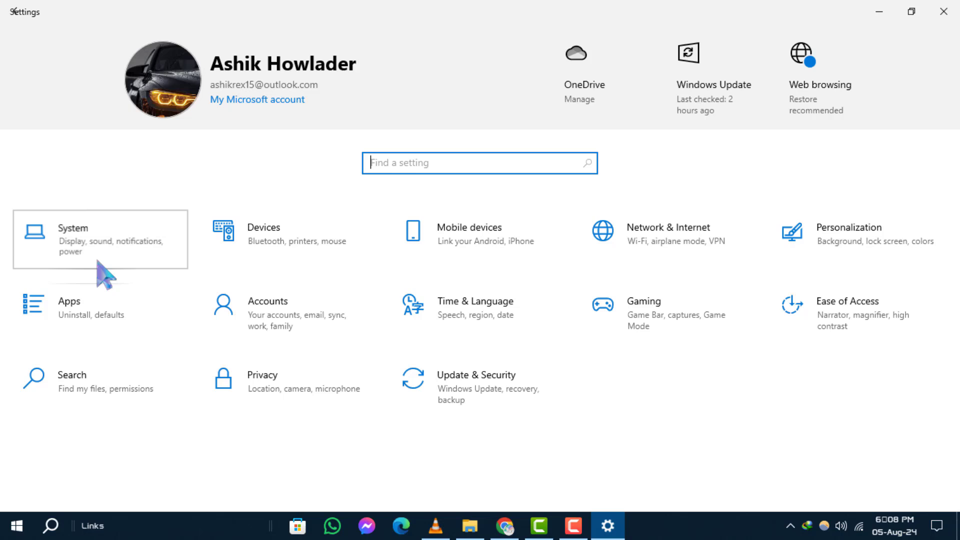
- Go to System and then the Sound page in Settings
click(75, 240)
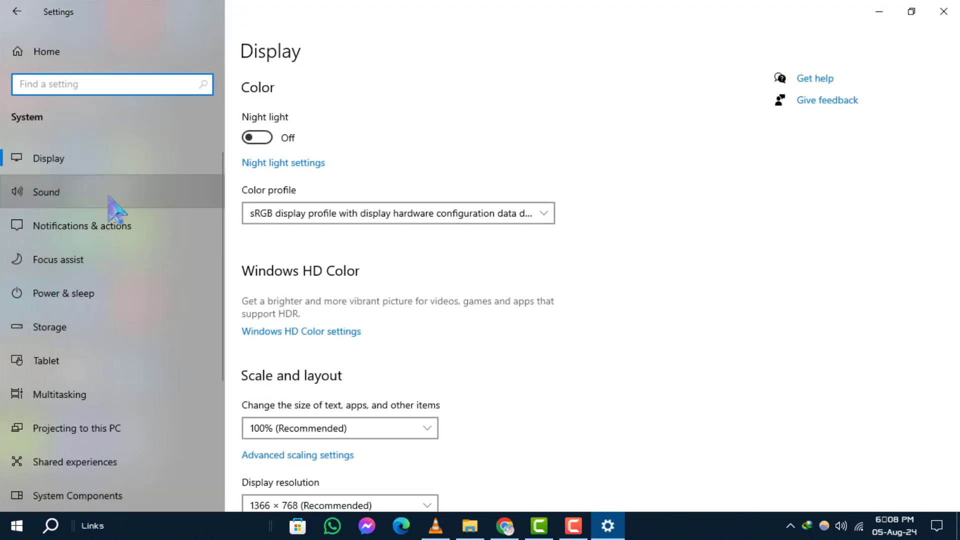
click(45, 192)
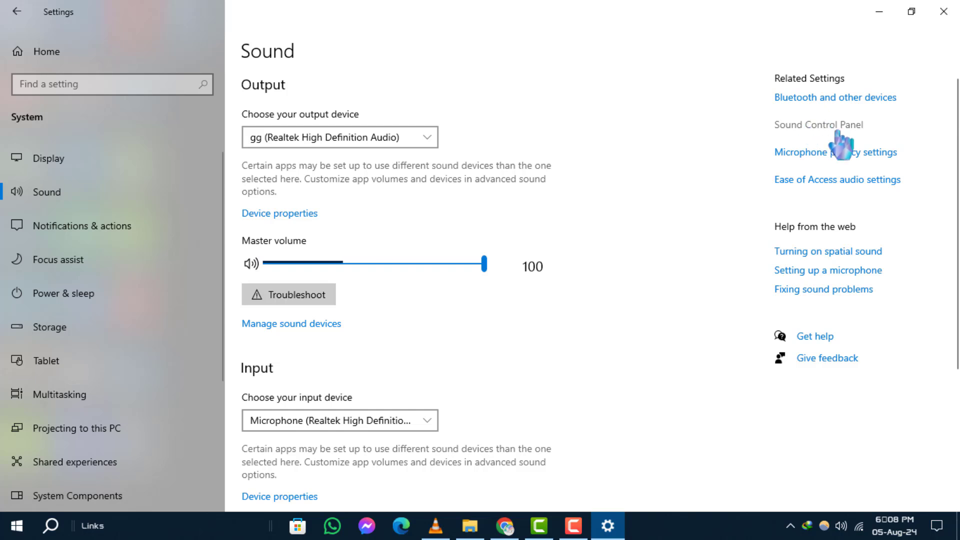
mouse_move(842, 129)
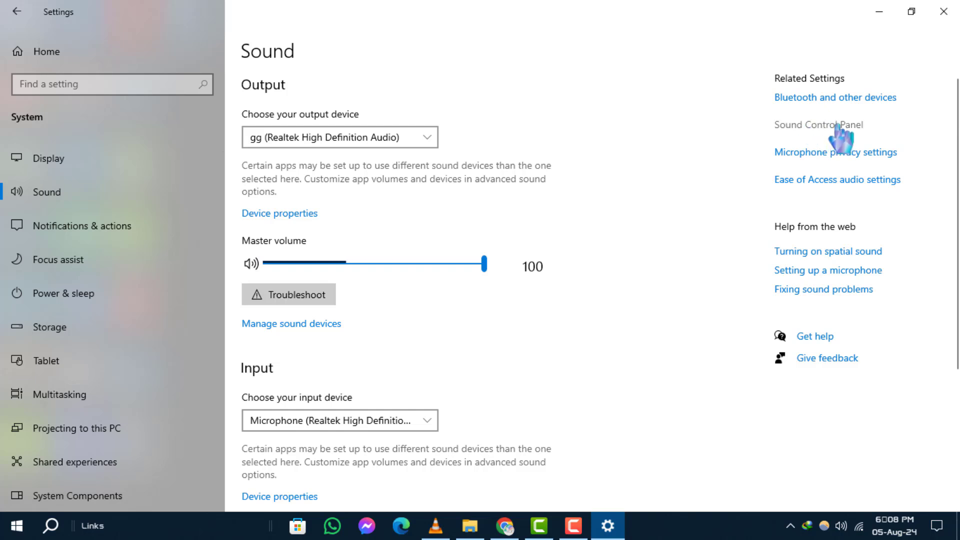
- Open the classic Sound Control Panel and select the Realtek 'gg' playback device
click(812, 125)
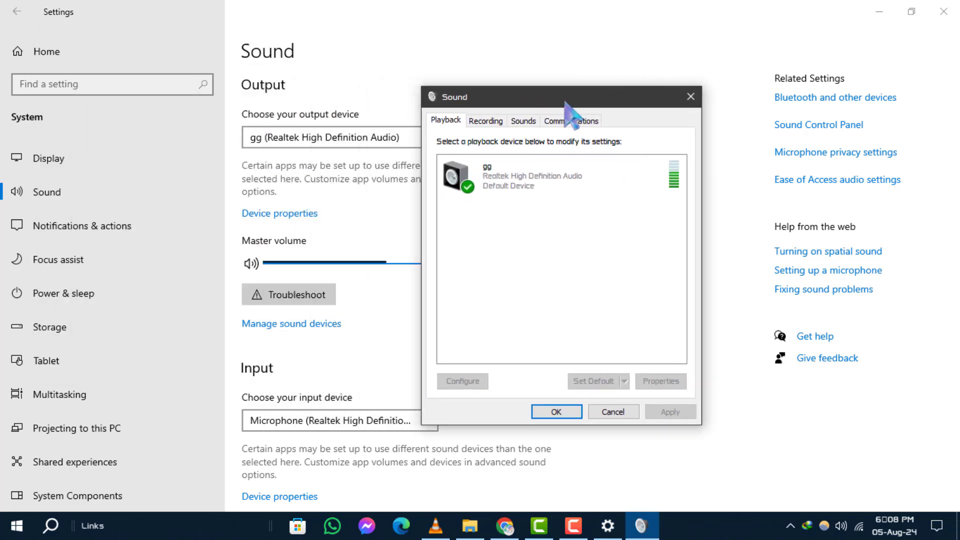
click(544, 180)
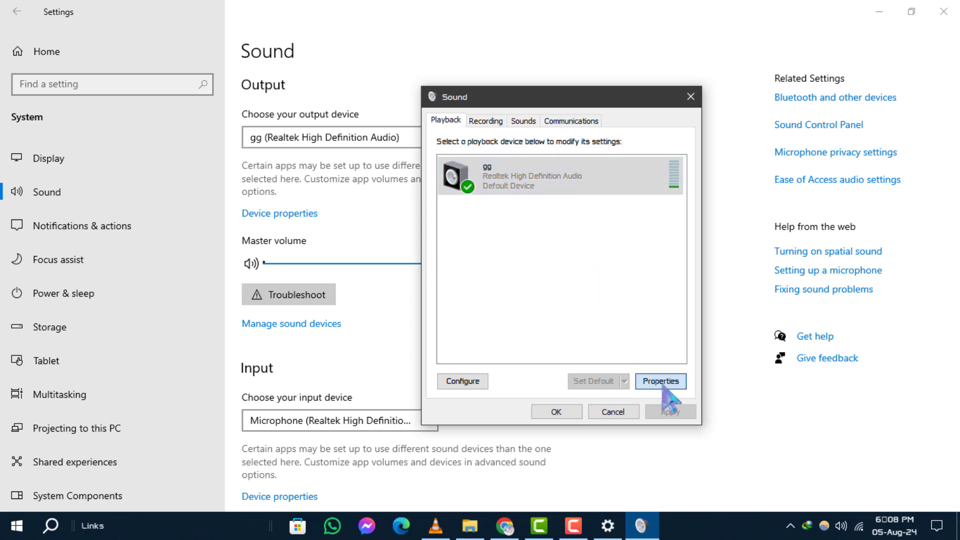
- Open the gg device's Spatial sound tab and view the format list, leaving it Off
click(660, 381)
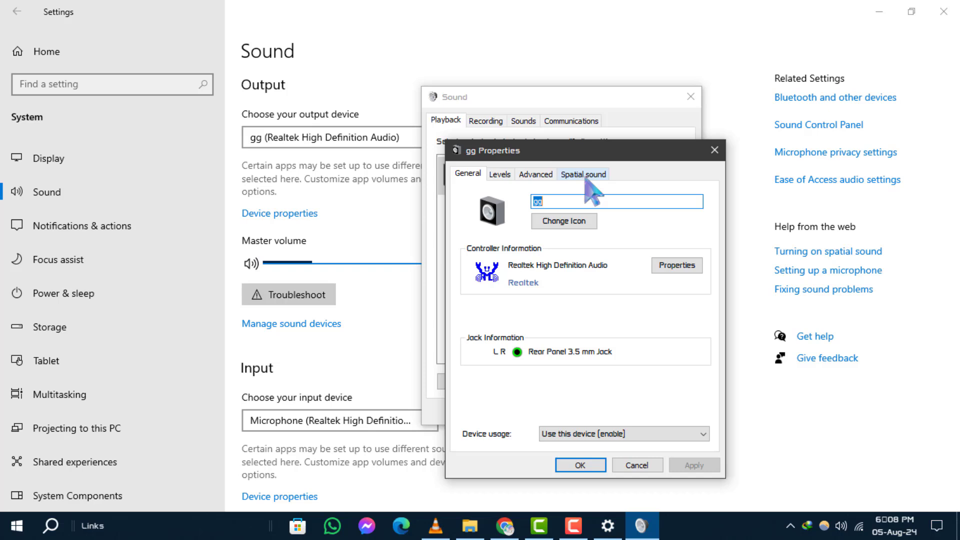
click(584, 174)
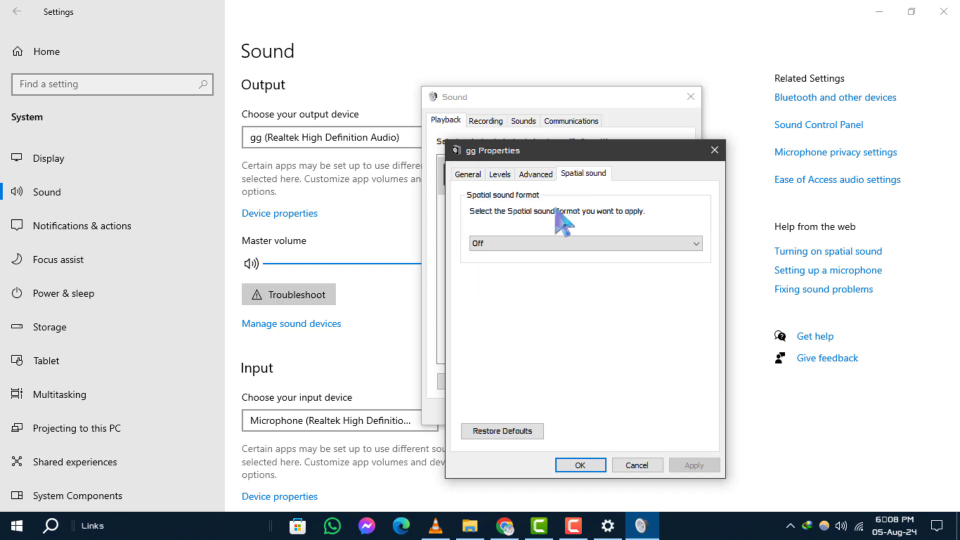
click(585, 243)
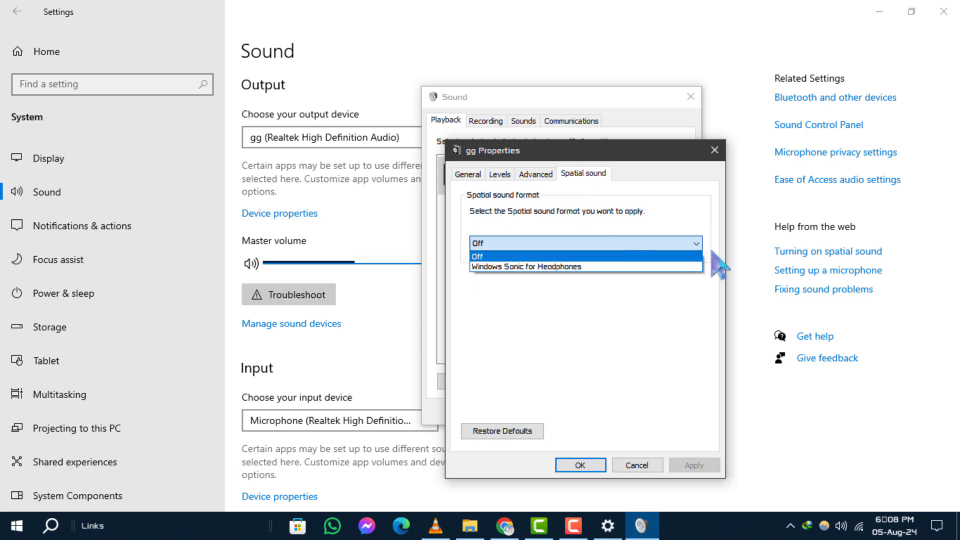
mouse_move(655, 305)
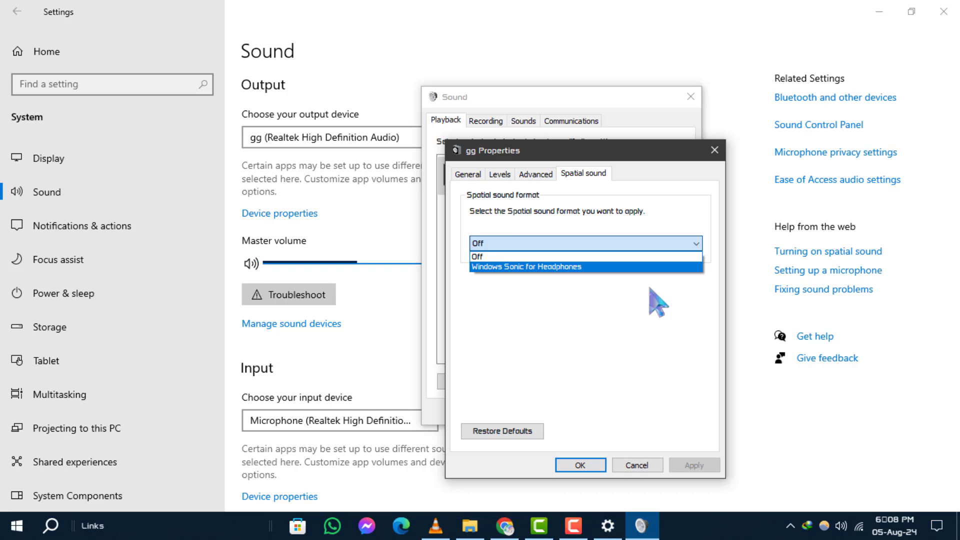
click(478, 256)
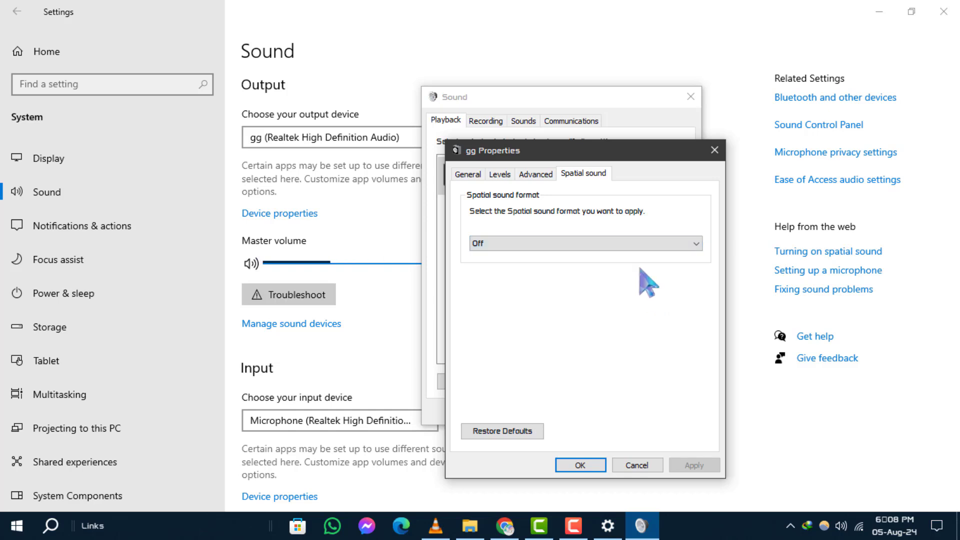
- Cancel the gg Properties dialog without saving changes
click(593, 465)
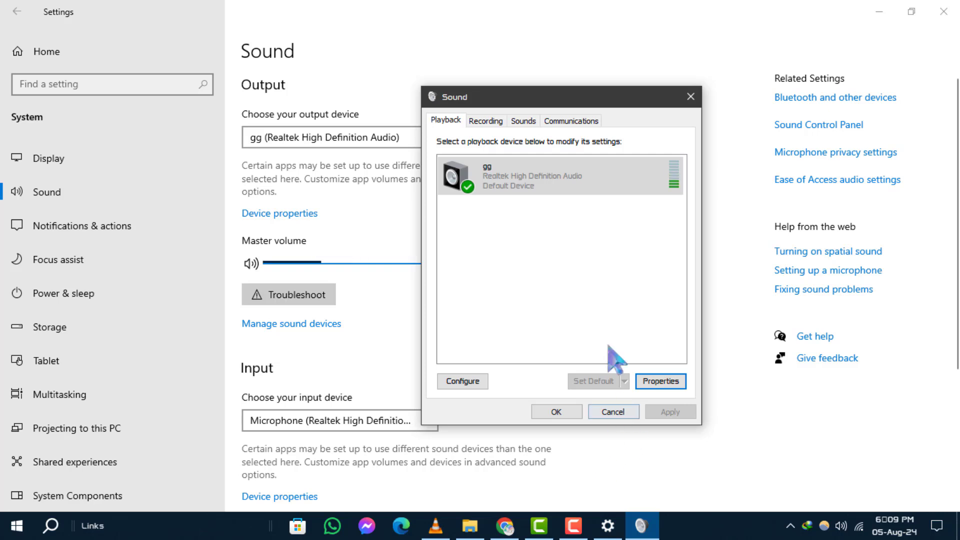
mouse_move(603, 298)
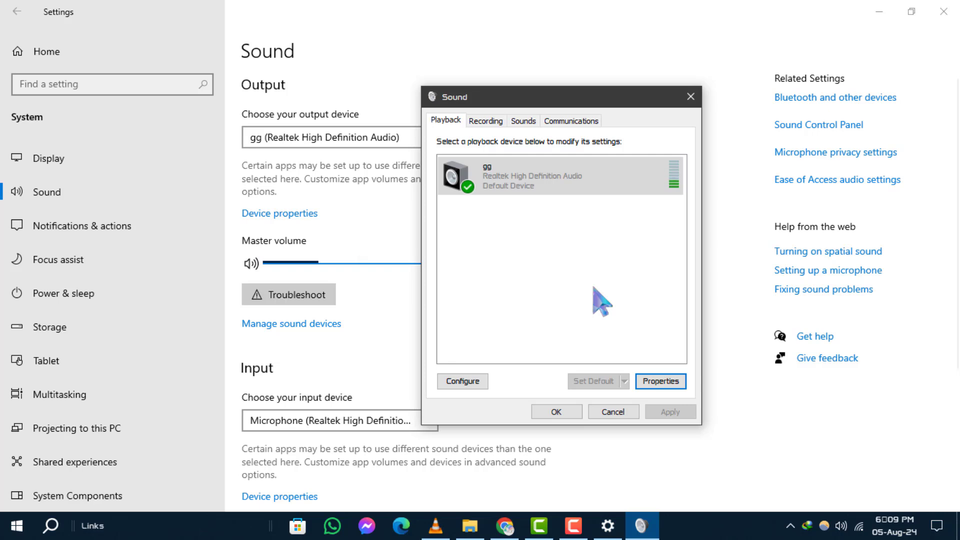